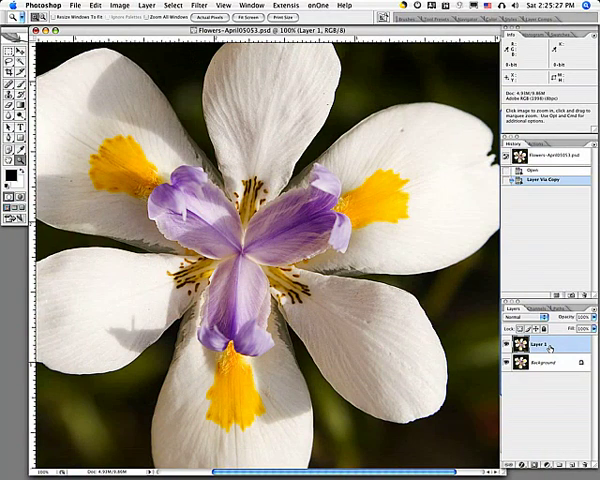
# Step: Select the duplicated iris layer so the Other filters list can be shown for it
pyautogui.doubleClick(548, 342)
pyautogui.write('sharp')
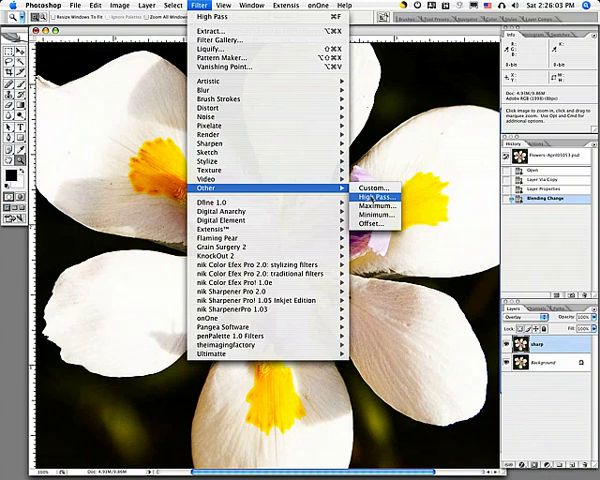
# Step: Apply a High Pass filter with a small radius to the duplicate iris layer, after previewing a large radius
pyautogui.click(364, 190)
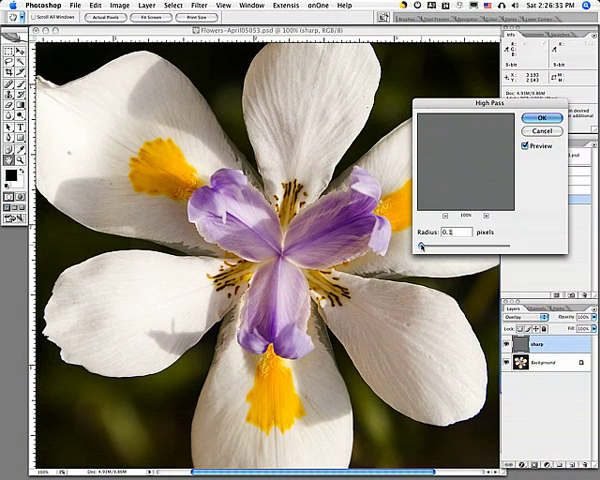
pyautogui.moveTo(424, 244); pyautogui.dragTo(510, 244)
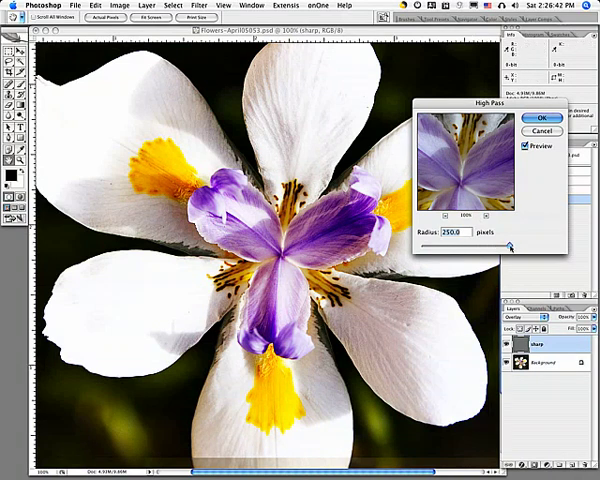
pyautogui.moveTo(510, 244); pyautogui.dragTo(424, 244)
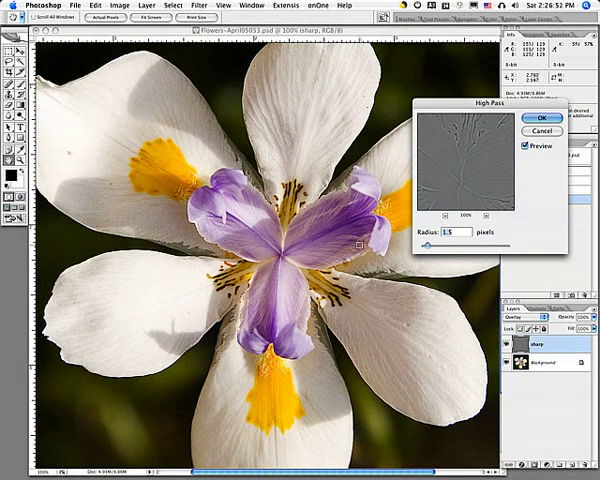
pyautogui.click(530, 120)
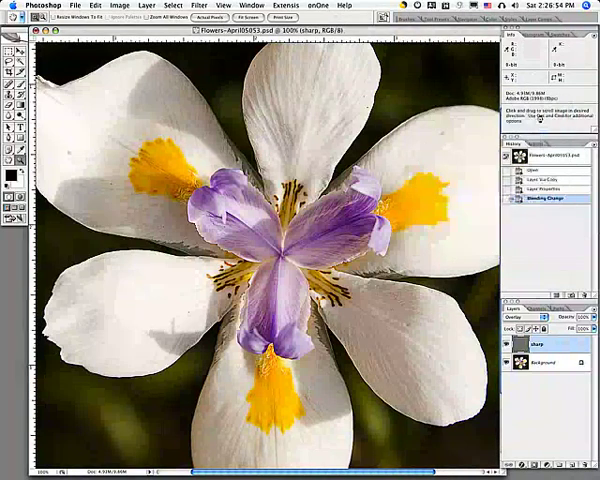
pyautogui.click(536, 210)
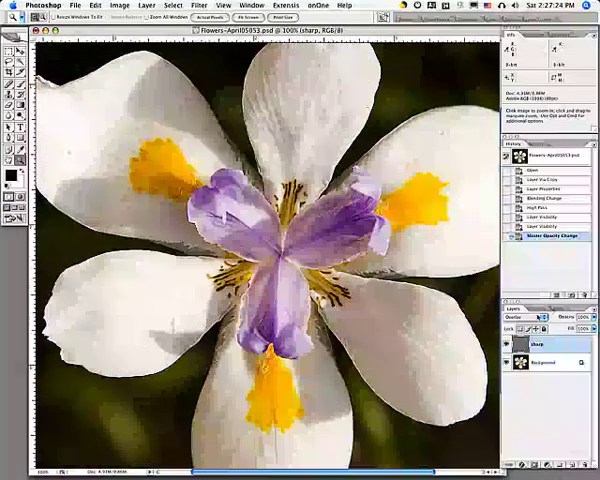
# Step: Cycle the high-pass layer through several blend modes such as Overlay and Soft Light to compare sharpening
pyautogui.click(524, 324)
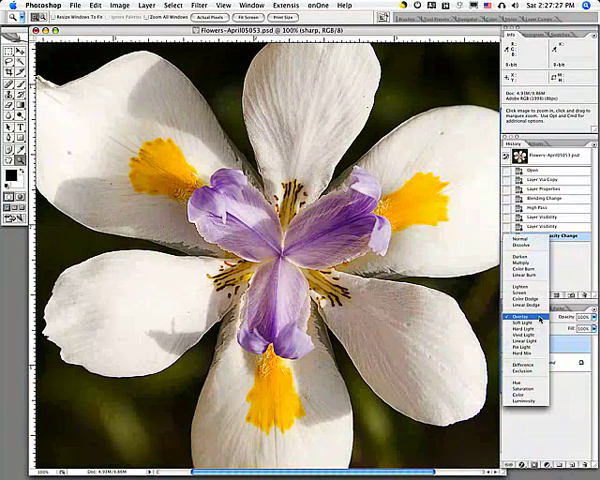
pyautogui.click(526, 328)
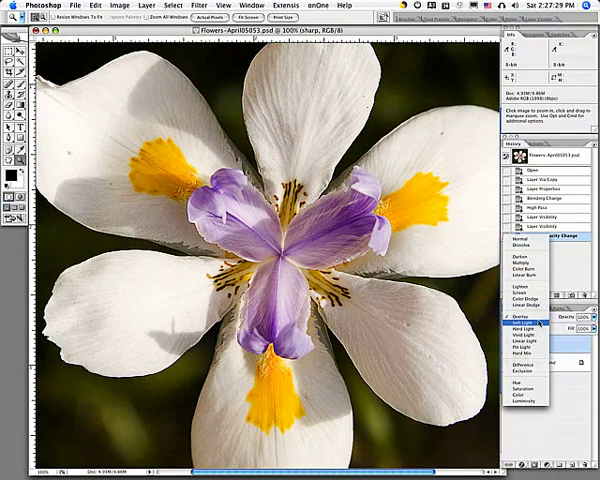
pyautogui.click(528, 338)
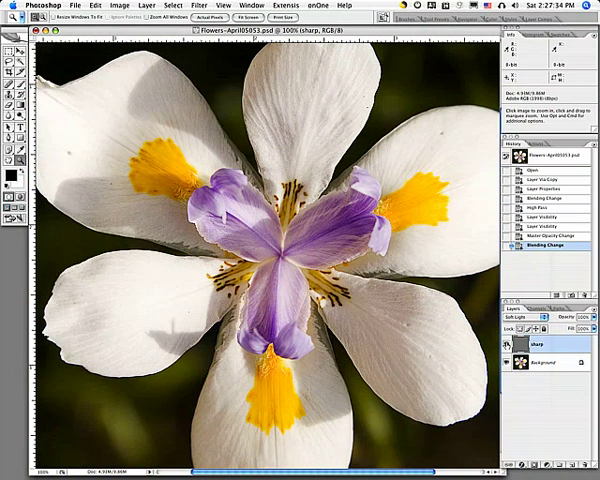
pyautogui.click(518, 342)
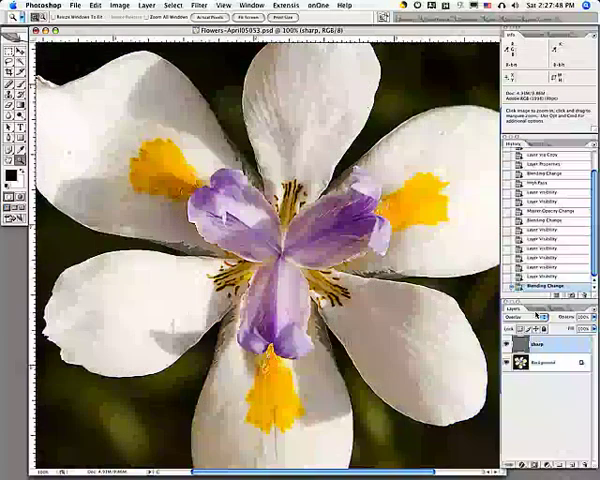
pyautogui.click(520, 316)
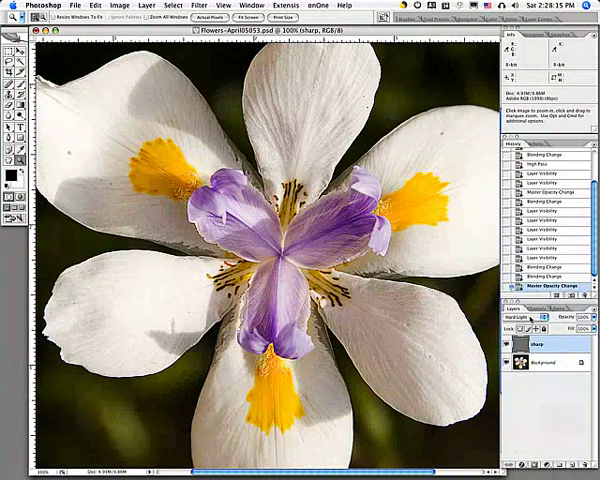
# Step: Switch the high-pass layer to another blend mode and adjust its settings in the Layers panel
pyautogui.click(520, 328)
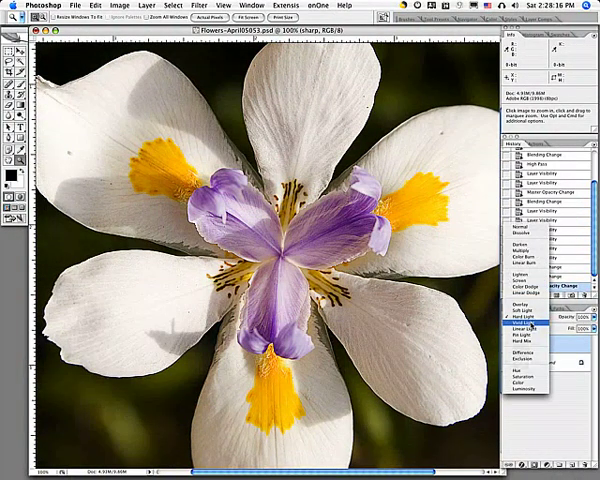
pyautogui.click(528, 332)
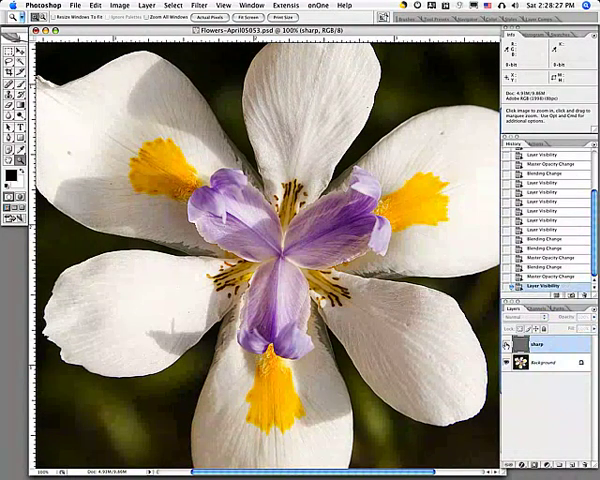
pyautogui.click(524, 328)
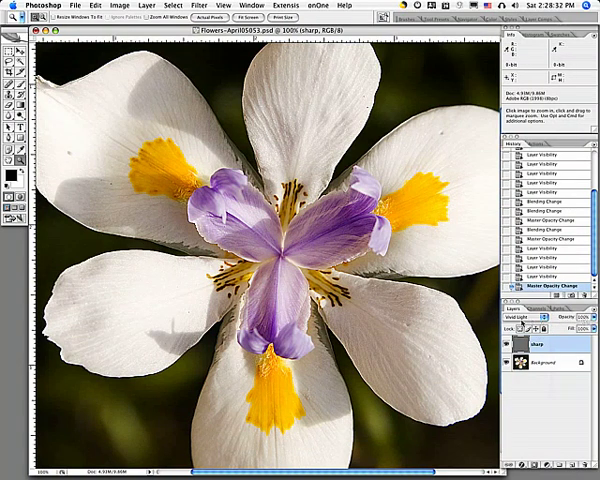
pyautogui.click(528, 326)
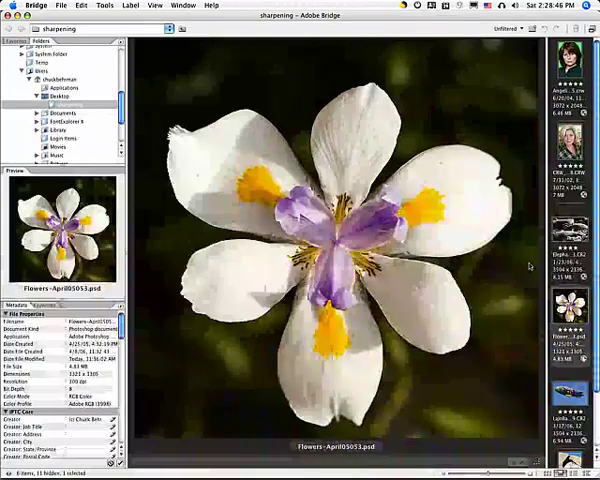
pyautogui.moveTo(568, 196)
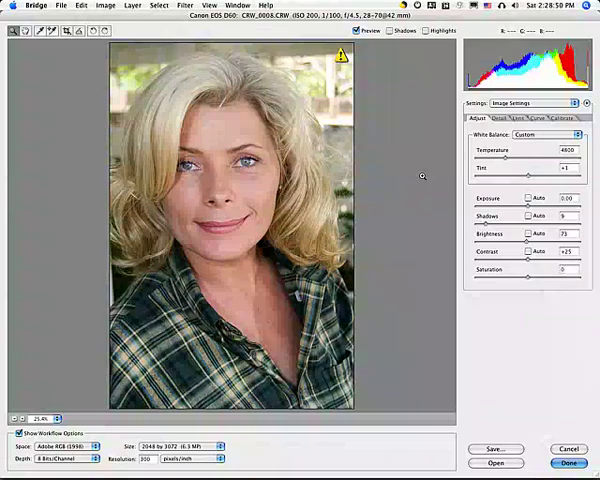
# Step: Lower the Sharpness slider in Camera Raw's Detail settings for the portrait
pyautogui.click(500, 120)
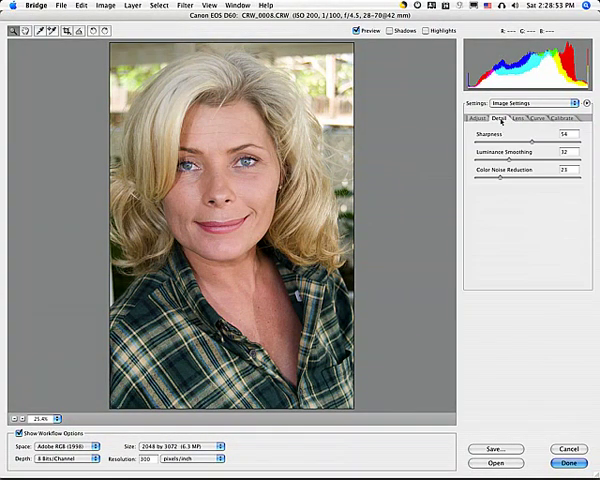
pyautogui.moveTo(500, 144); pyautogui.dragTo(476, 144)
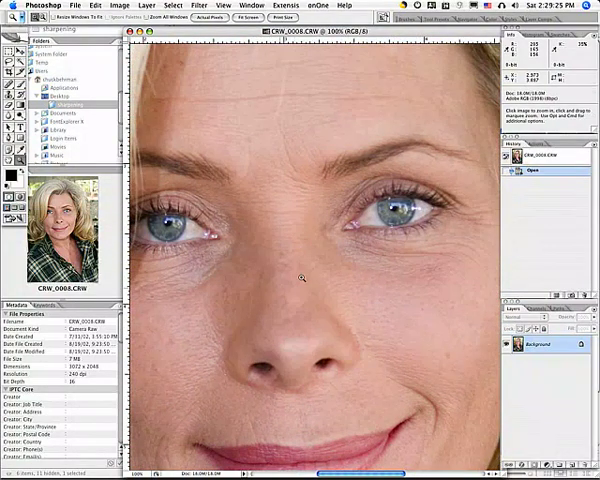
pyautogui.moveTo(478, 270)
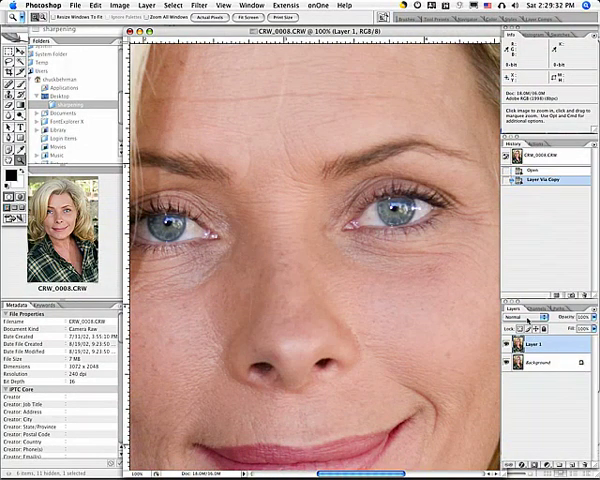
# Step: Show the filter list for the duplicated portrait layer
pyautogui.click(528, 312)
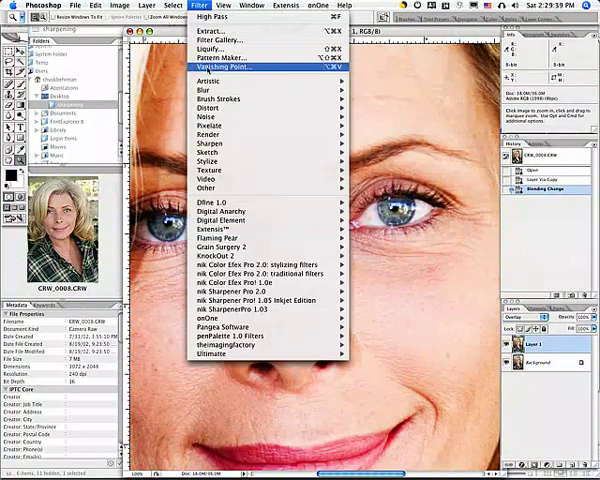
pyautogui.moveTo(210, 188)
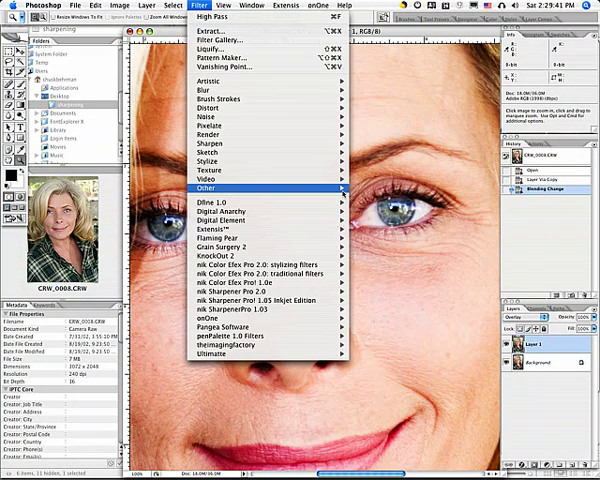
# Step: Choose the High Pass filter for the duplicated portrait layer
pyautogui.click(206, 22)
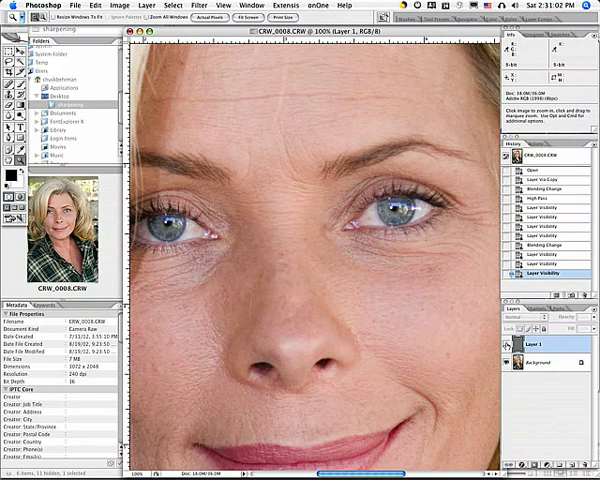
# Step: Set the high-pass layer's blend mode so the portrait's eyes and skin details look sharpened
pyautogui.click(530, 328)
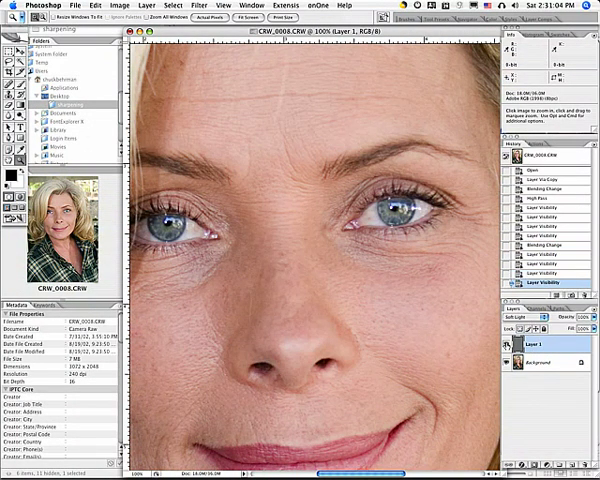